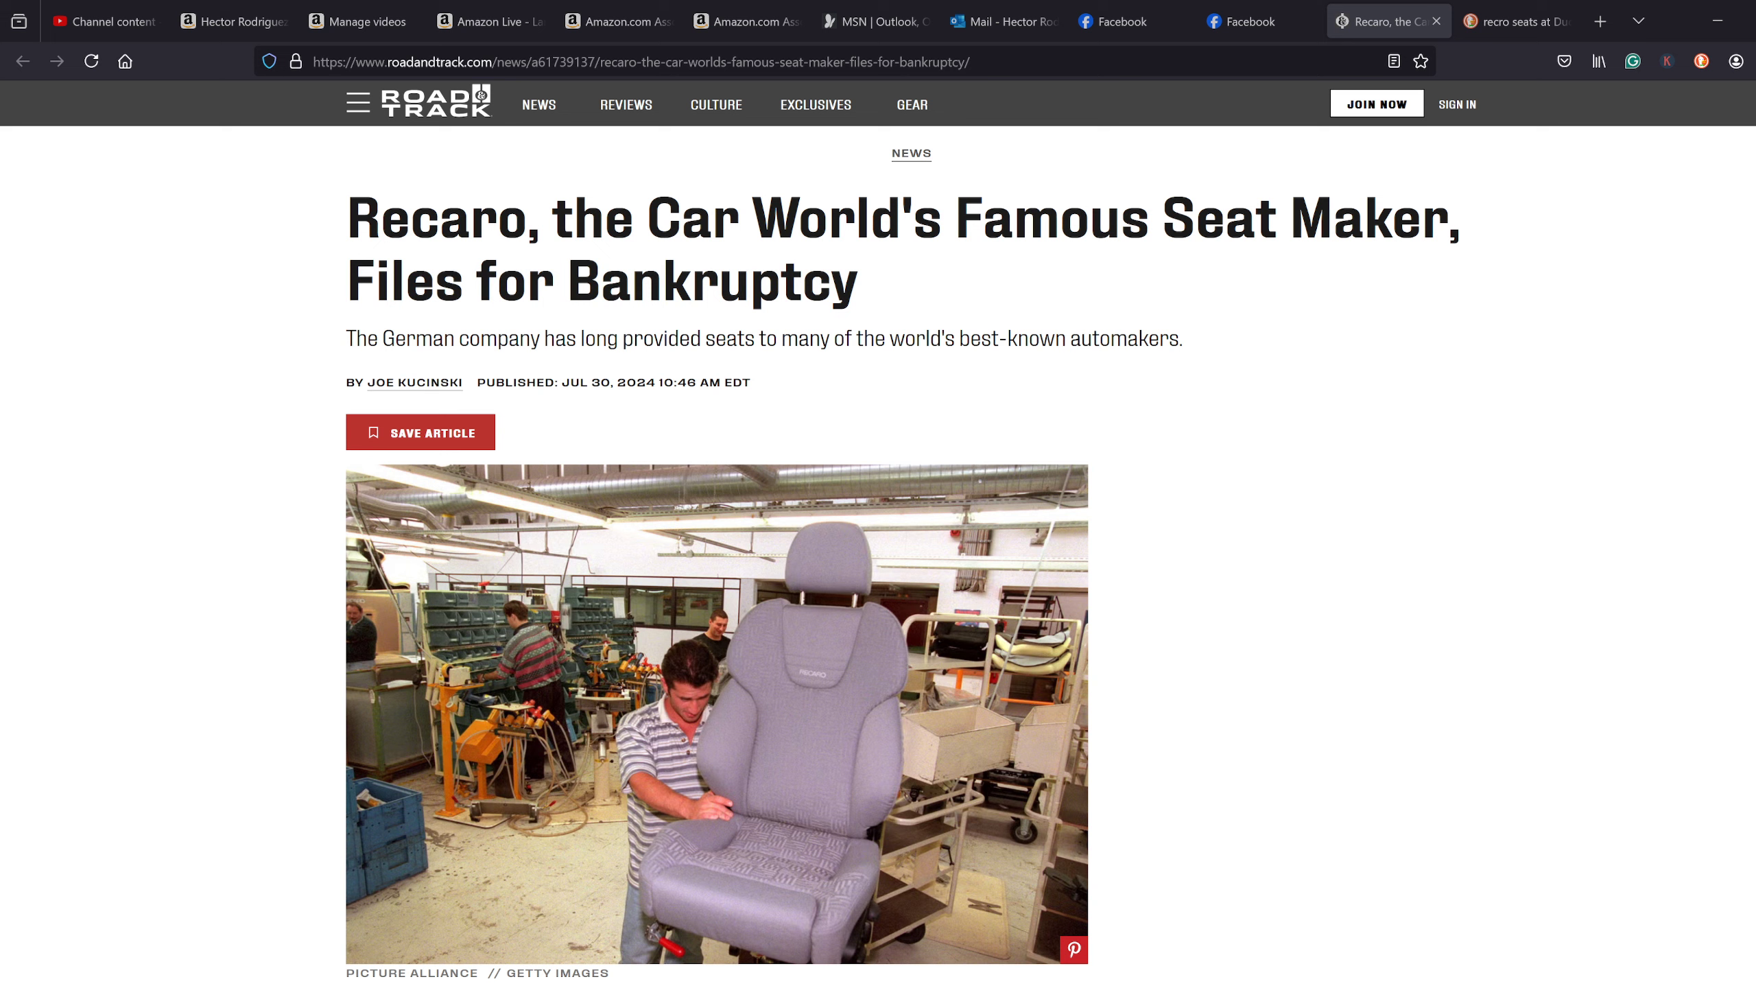
Scroll past the headline photo to the article's opening paragraphs on Recaro's filing.
scroll(down, 3)
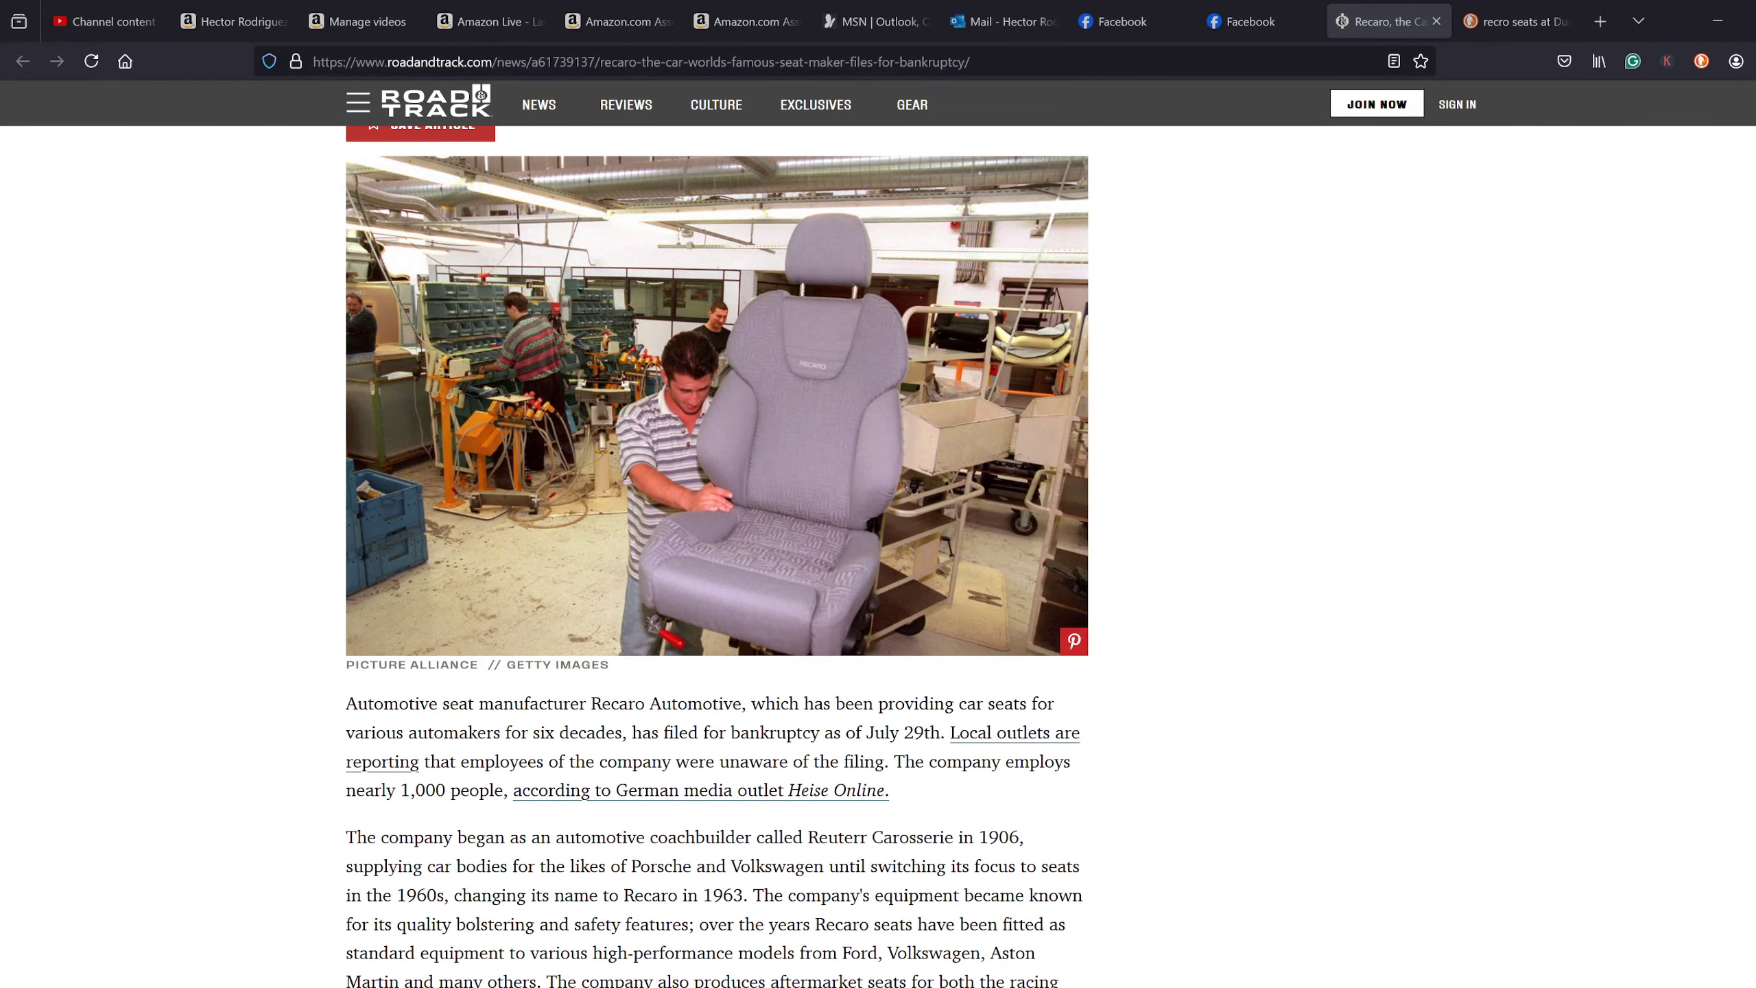
Read the Recaro bankruptcy article through to its end.
scroll(down, 3)
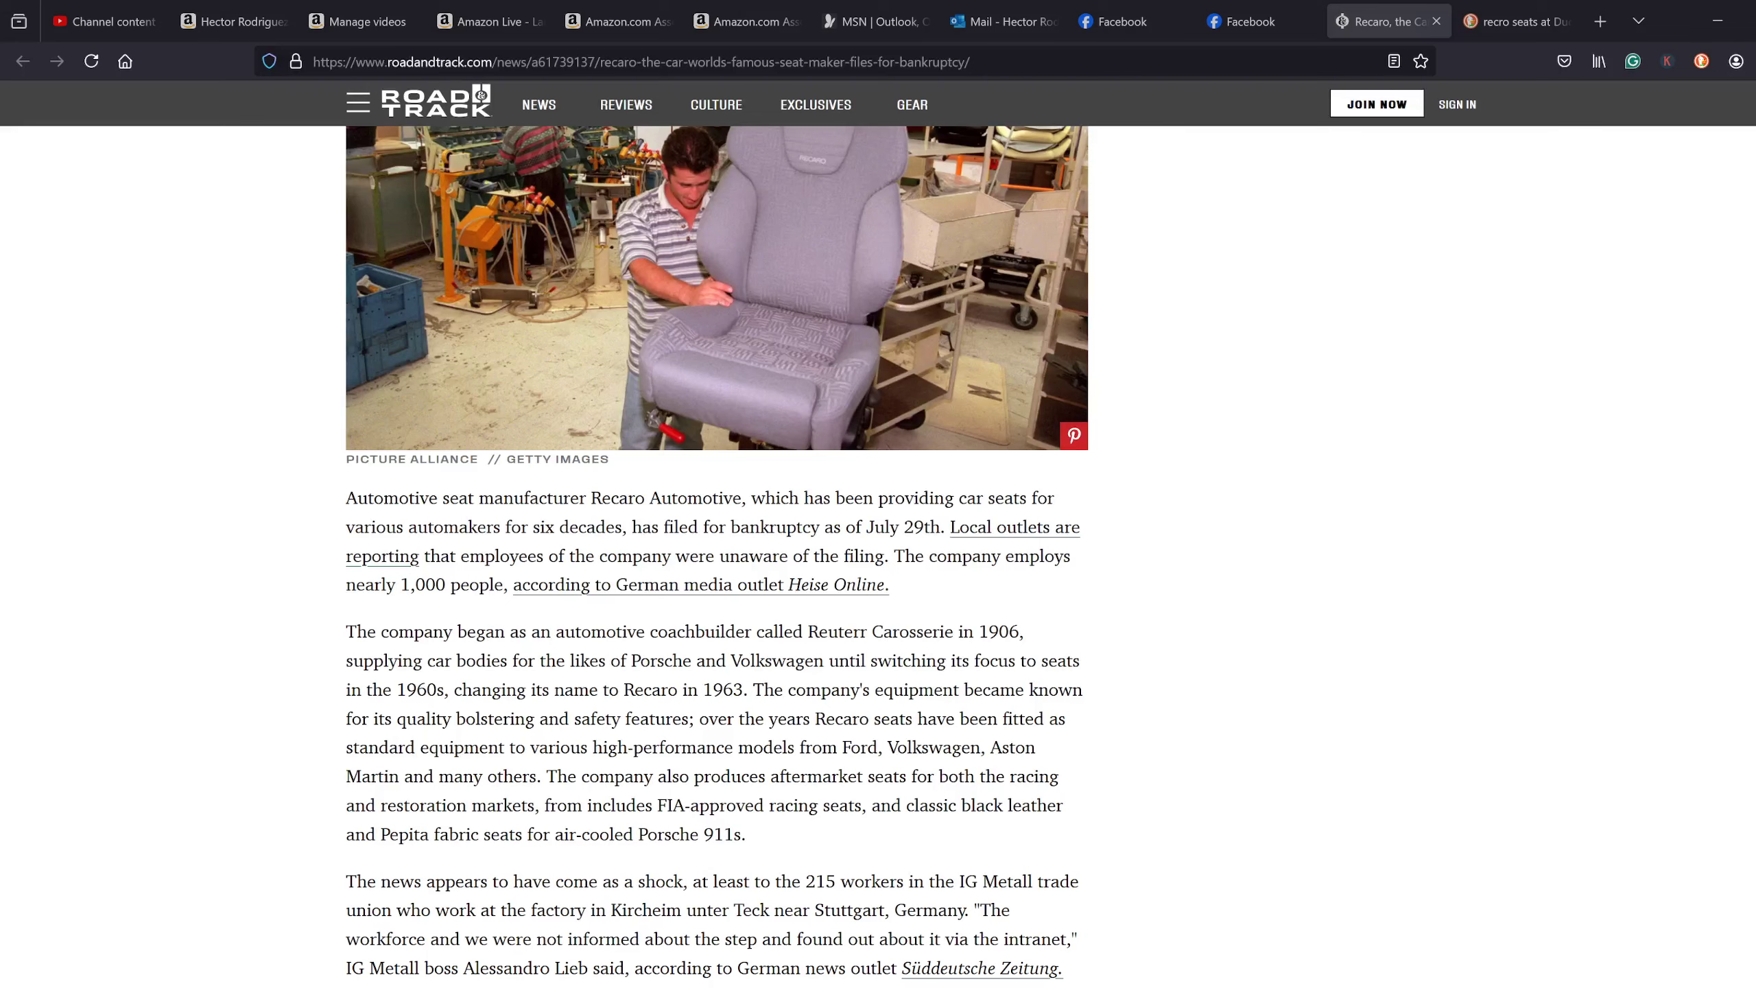
scroll(down, 3)
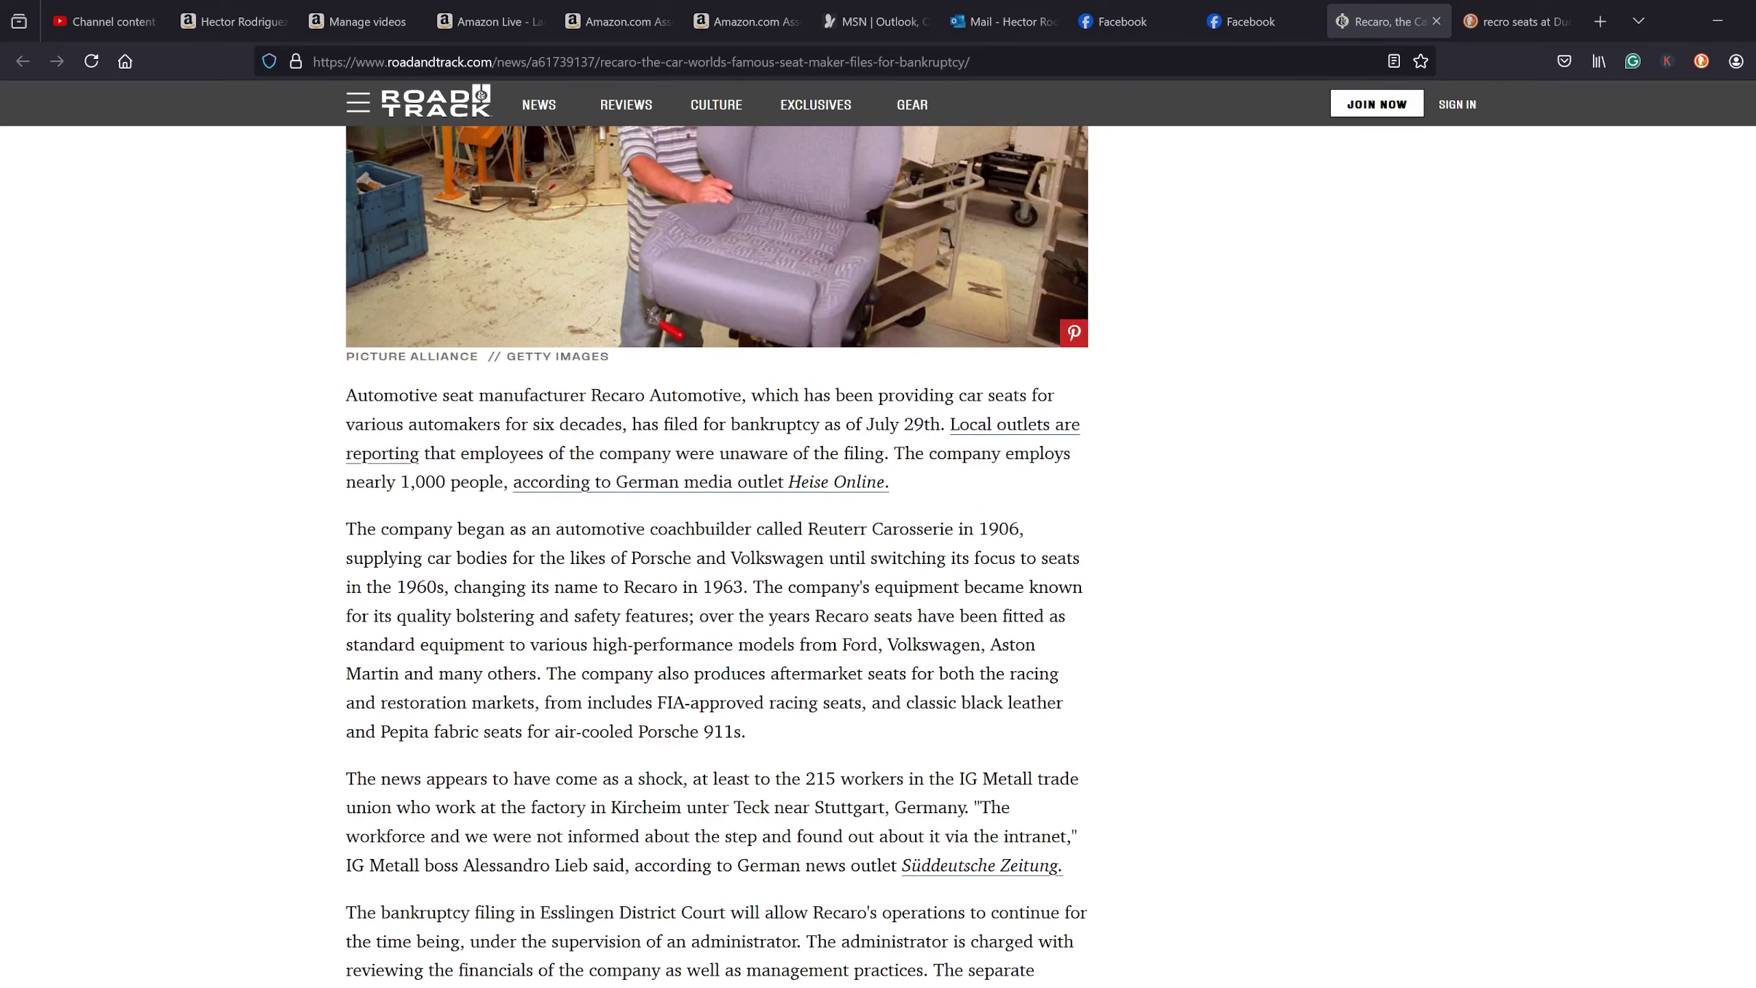
scroll(down, 3)
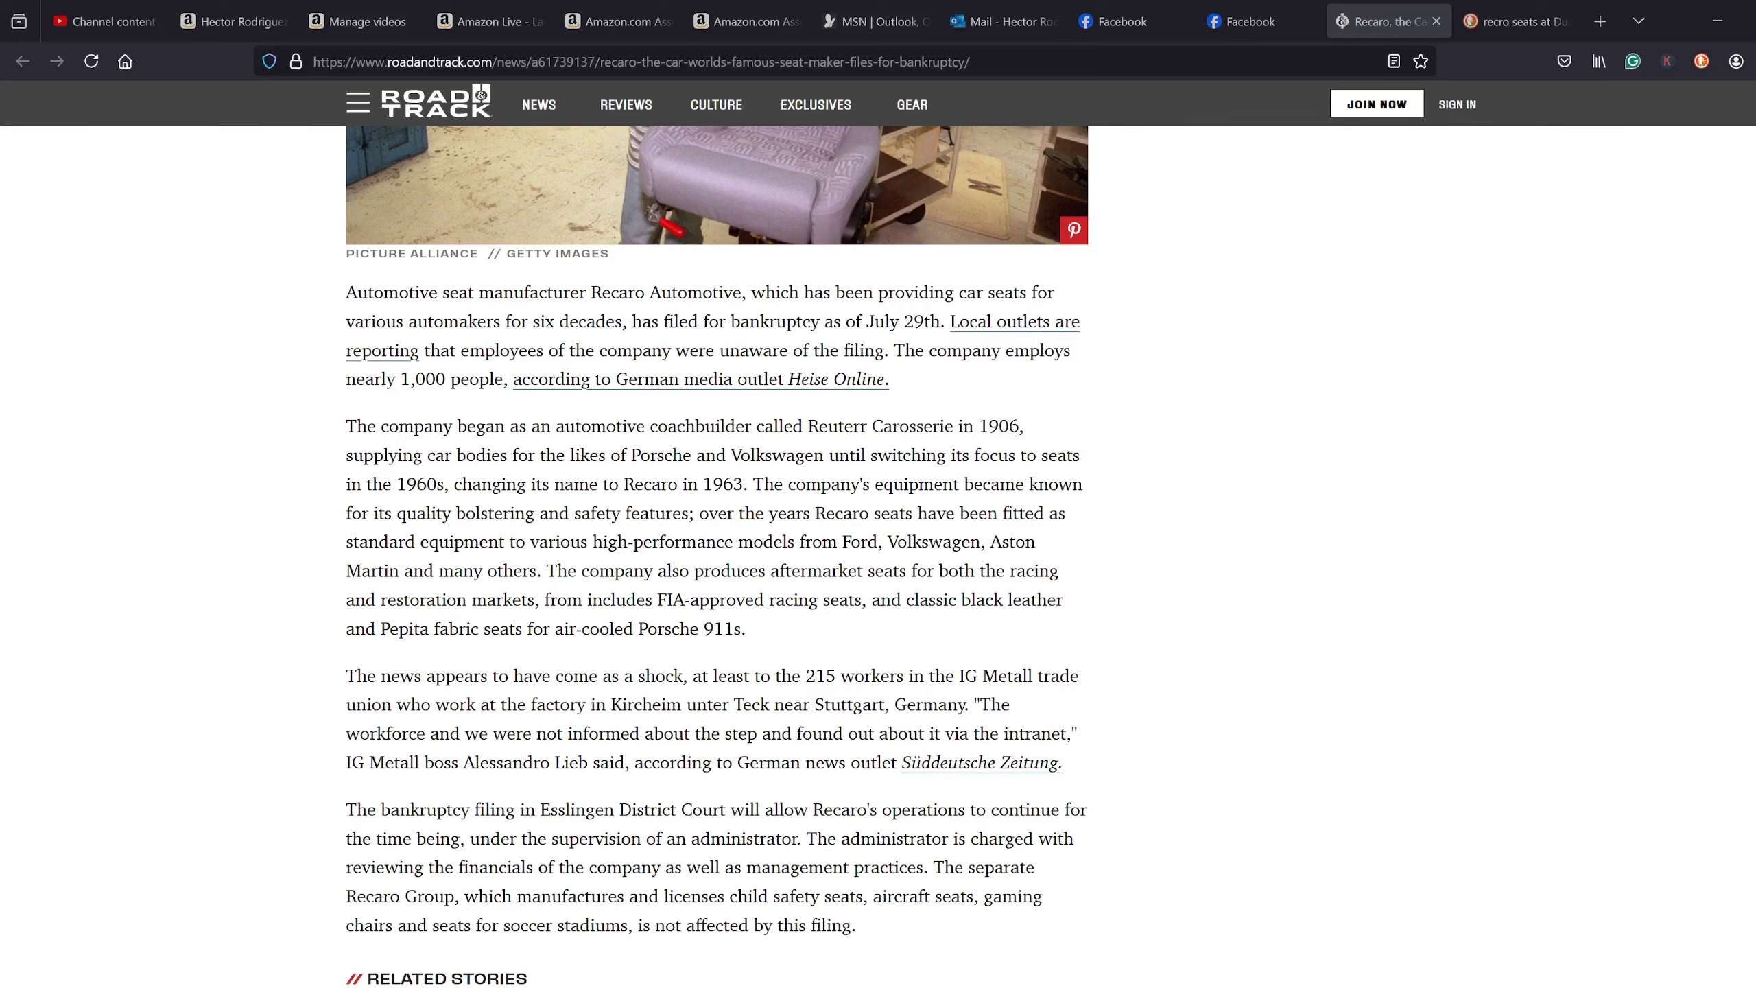
Switch to the DuckDuckGo 'recro seats' tab and browse the image results.
click(1501, 21)
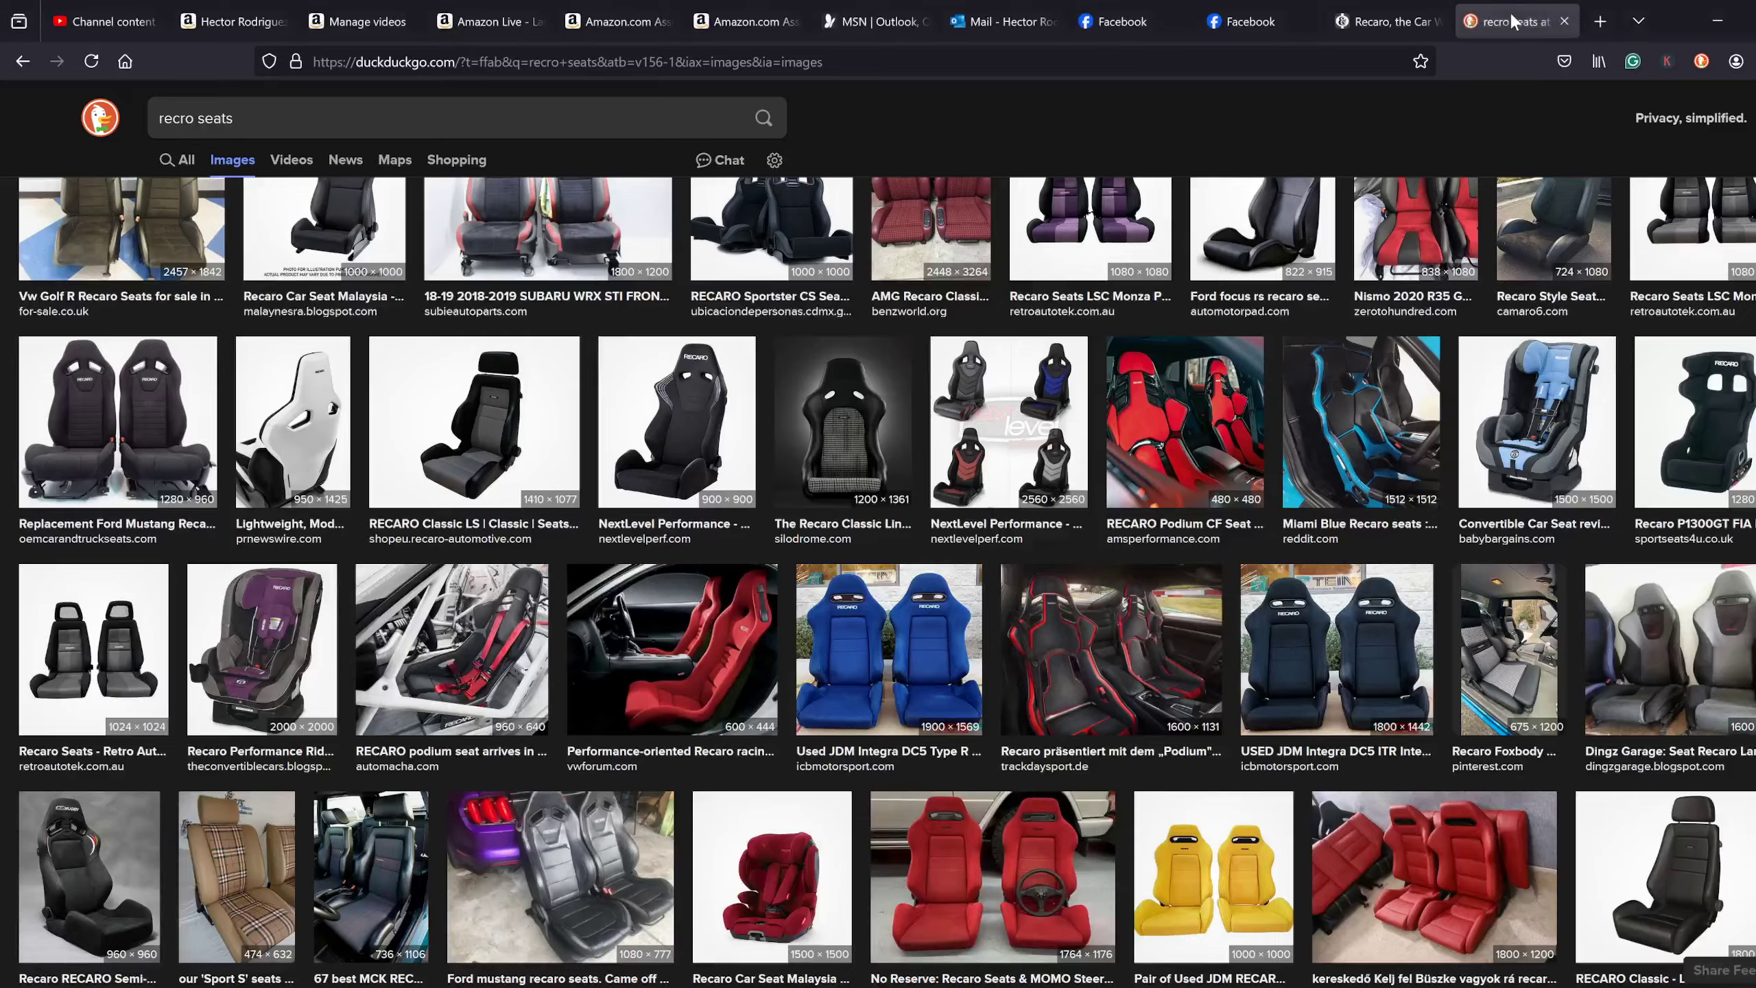
scroll(down, 3)
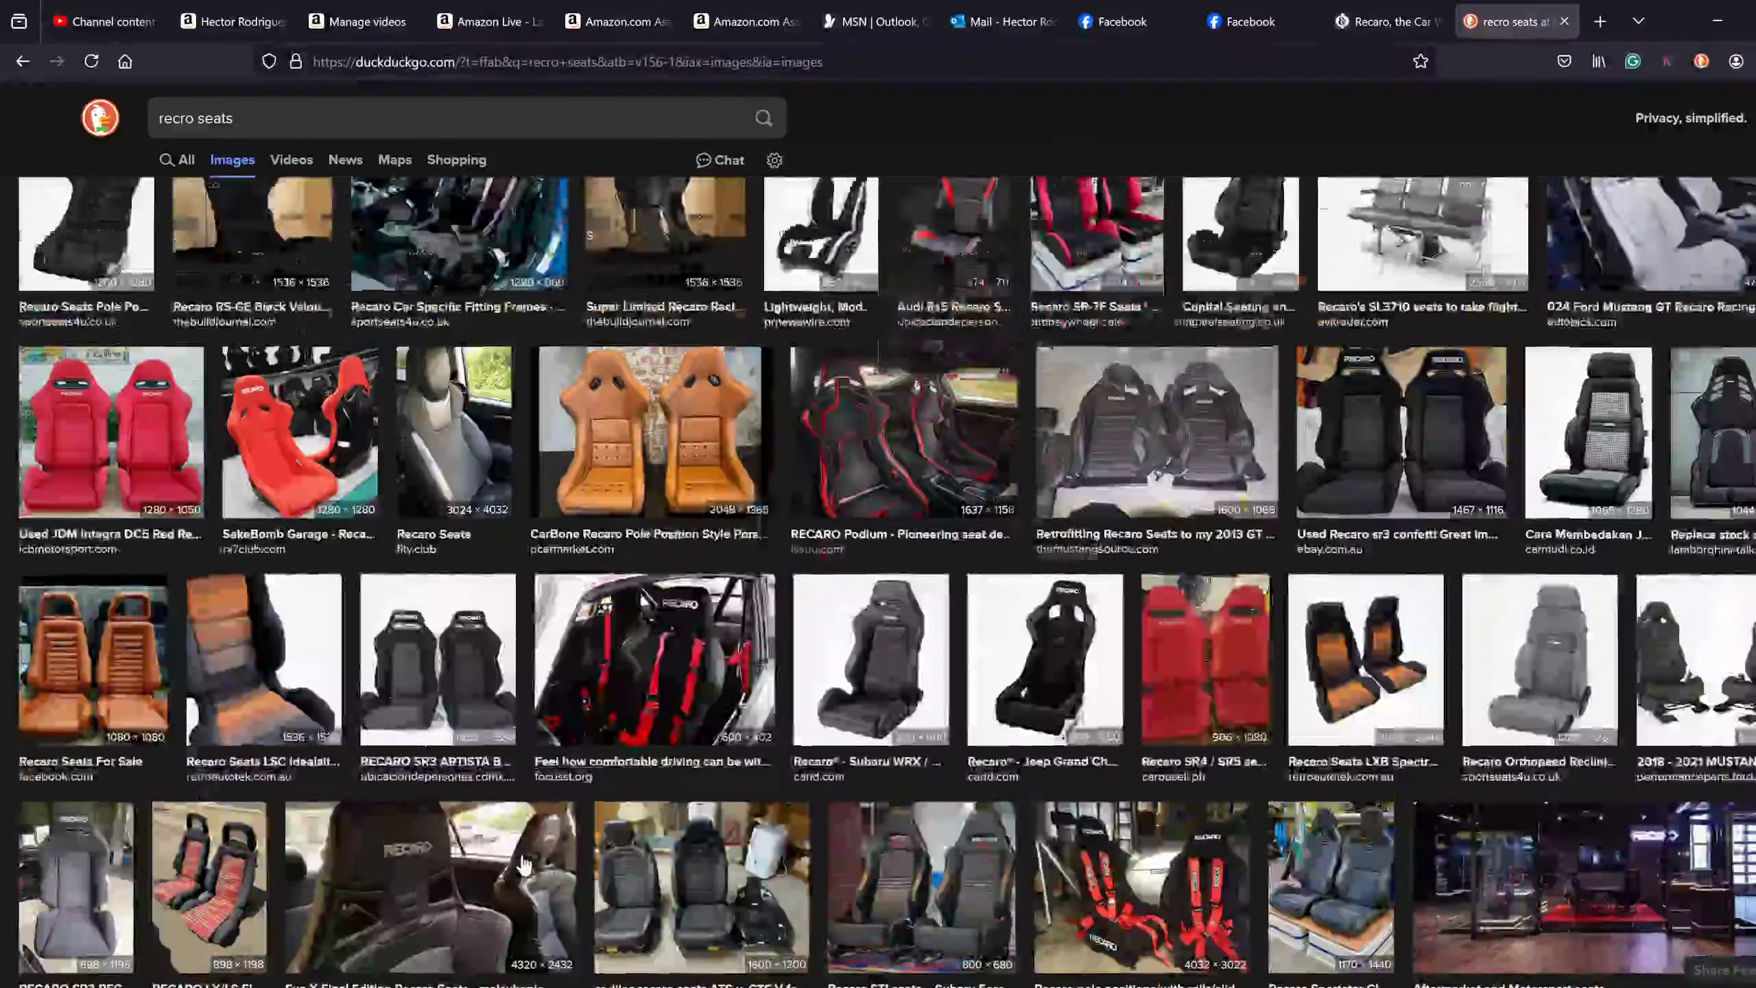